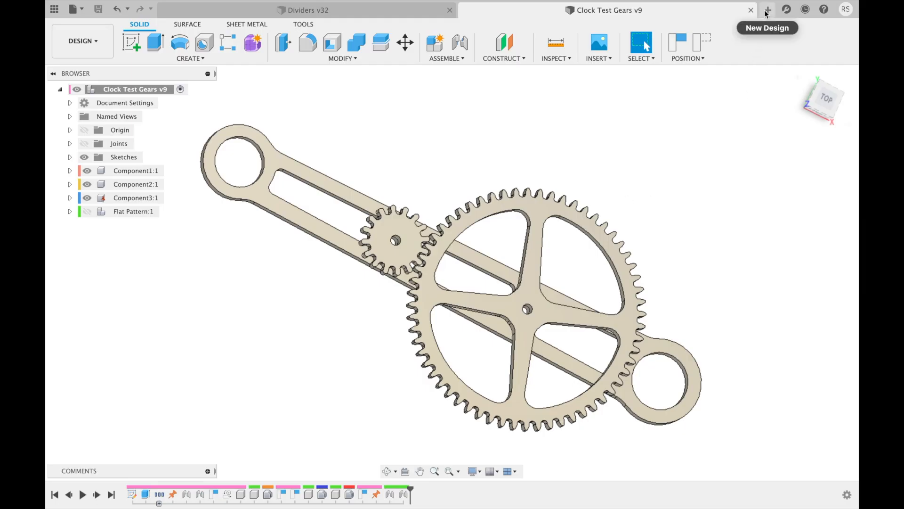
- Start a new blank untitled design in its own tab
click(769, 9)
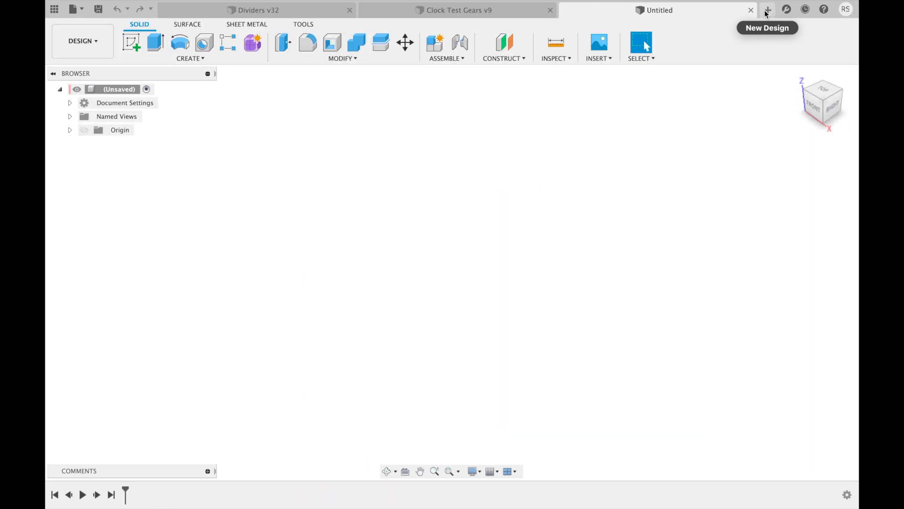
mouse_move(191, 71)
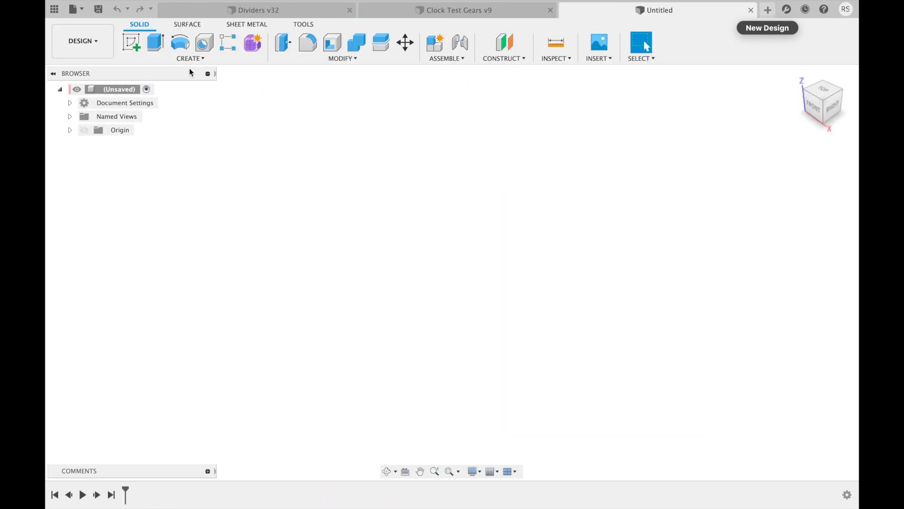
- Start a sketch on the horizontal ground (XY) plane
click(133, 41)
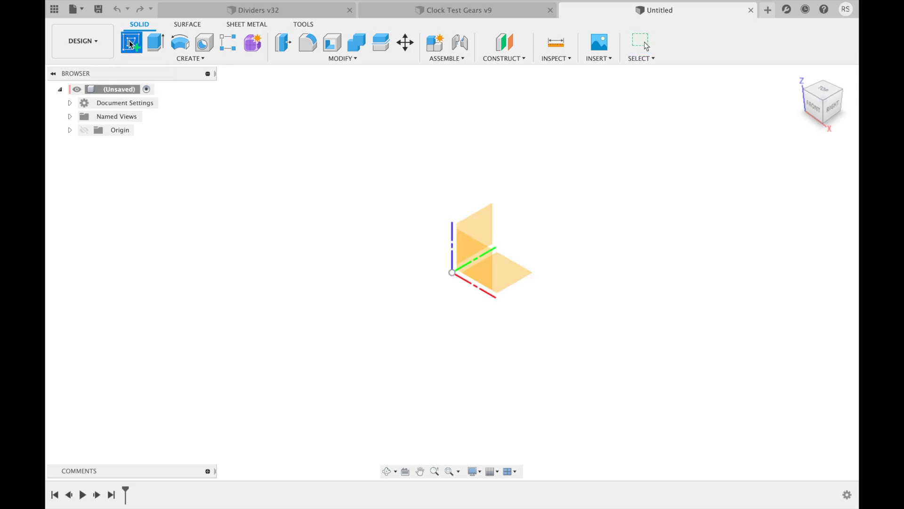
click(499, 275)
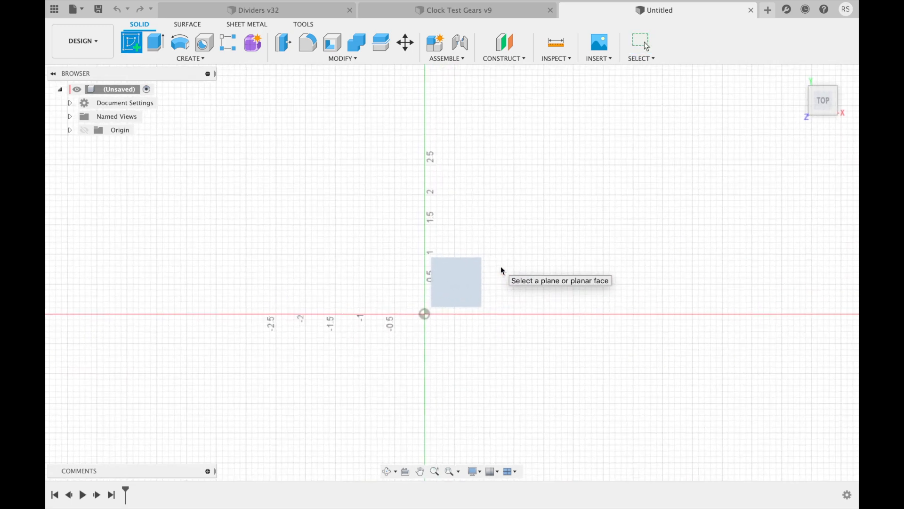
click(458, 284)
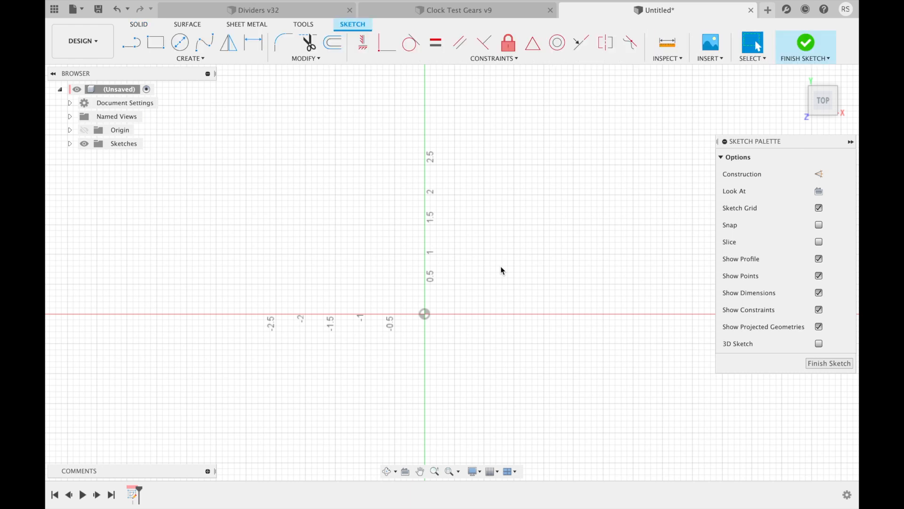
- Sketch a 2 in × 2 in two-point rectangle from the origin
click(187, 58)
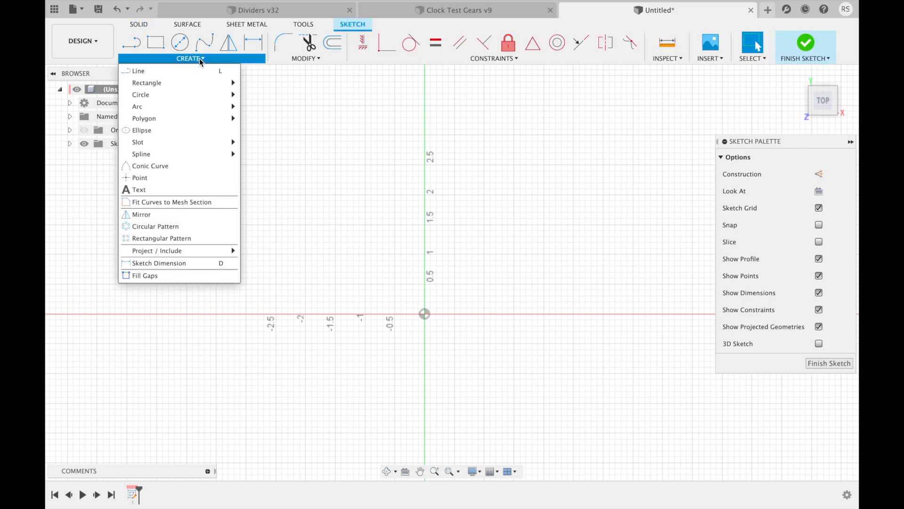
mouse_move(146, 83)
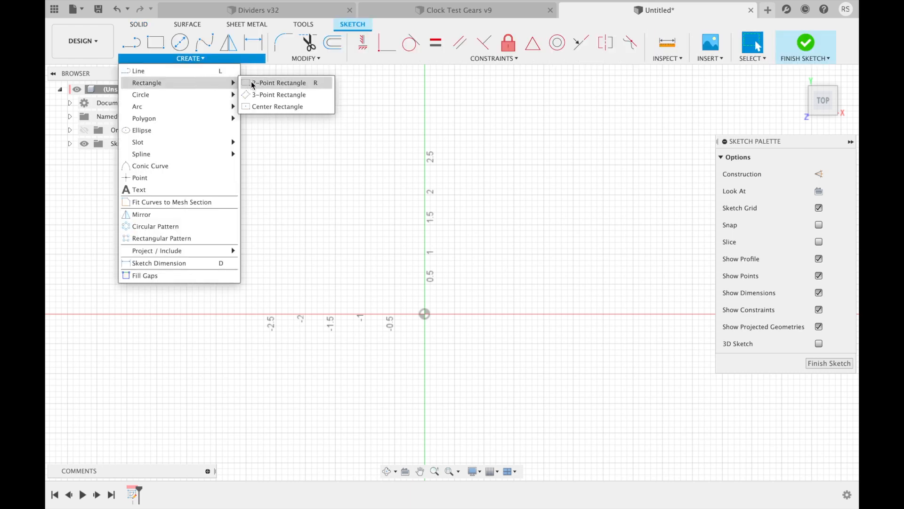
click(279, 83)
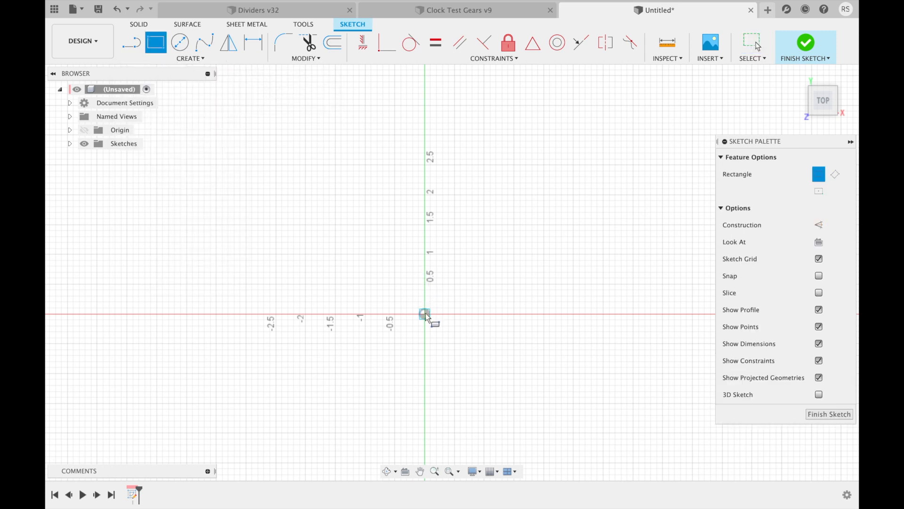
drag(425, 313, 515, 401)
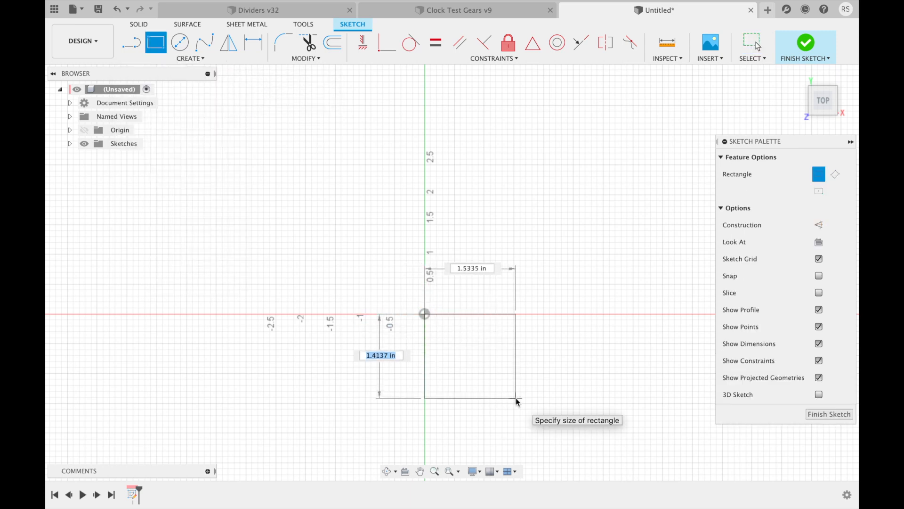
text(2 in)
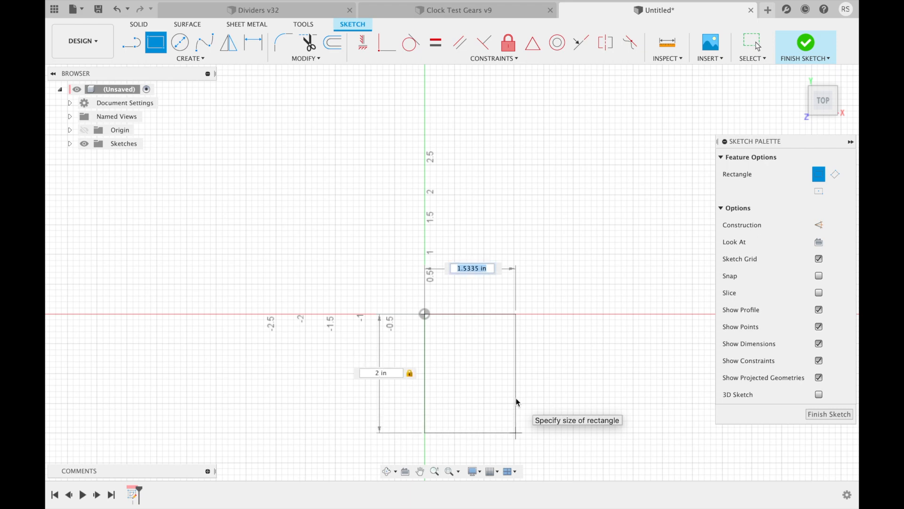
text(2)
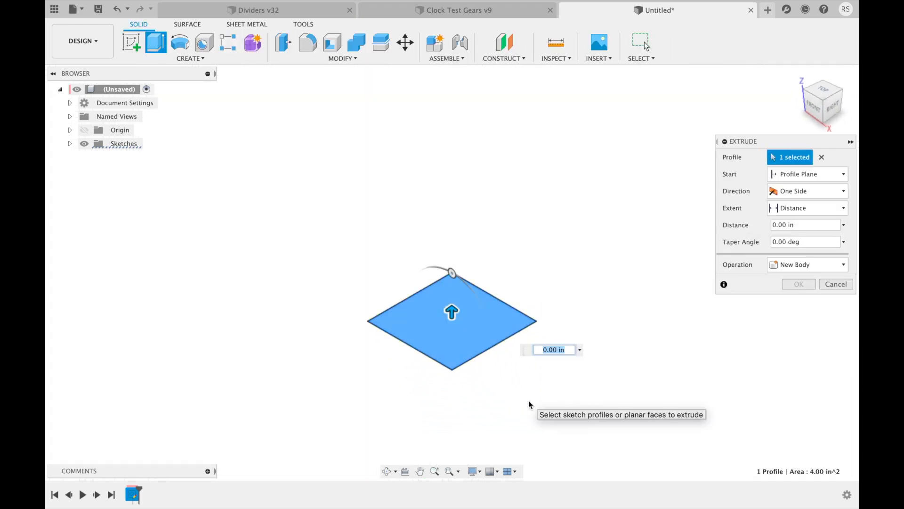
- Extrude the square by -2 in into a solid 2-inch cube
text(-2)
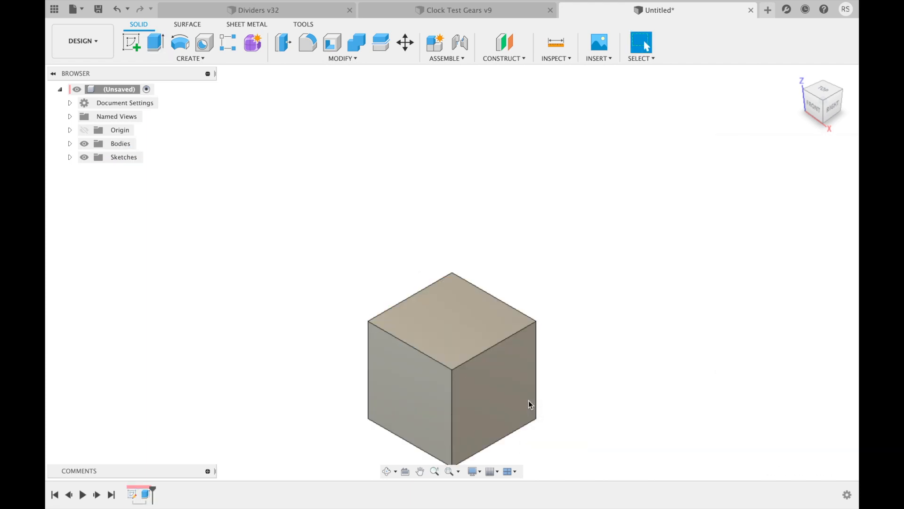
mouse_move(541, 190)
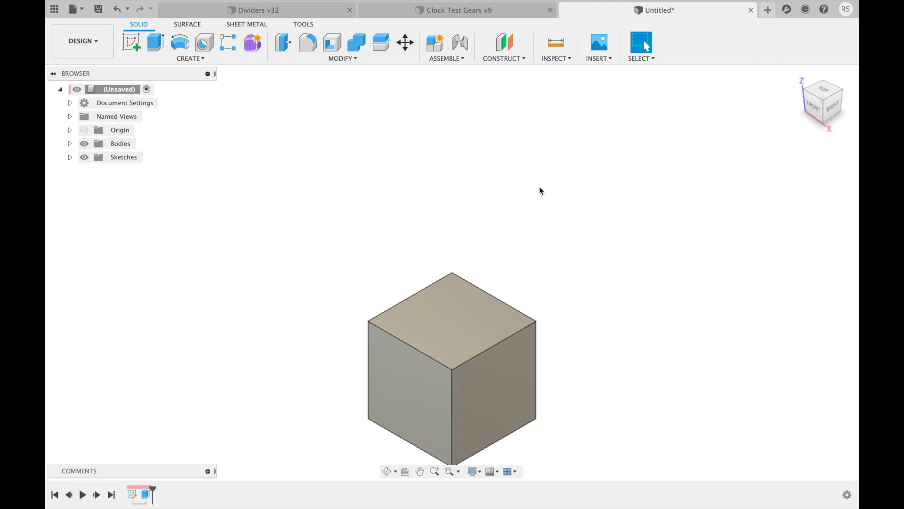
click(339, 58)
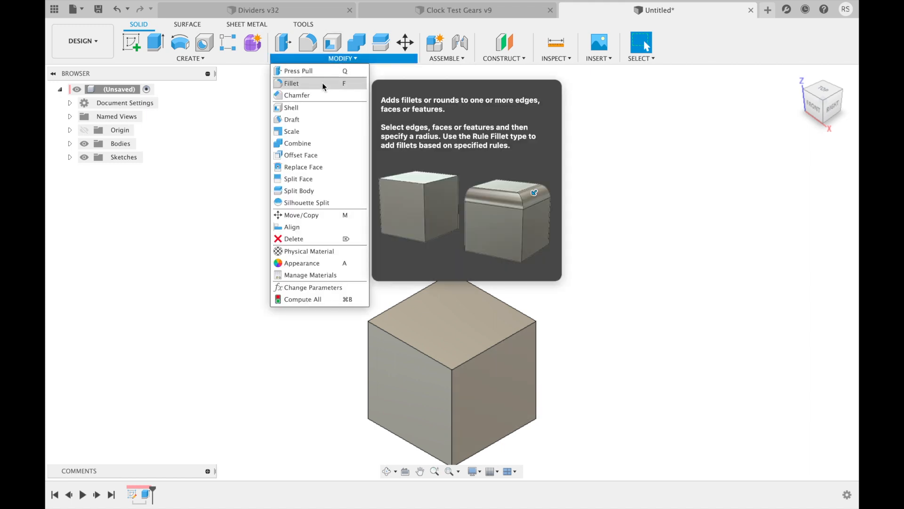
- Round the cube's four vertical edges with a 0.25 in fillet
click(296, 82)
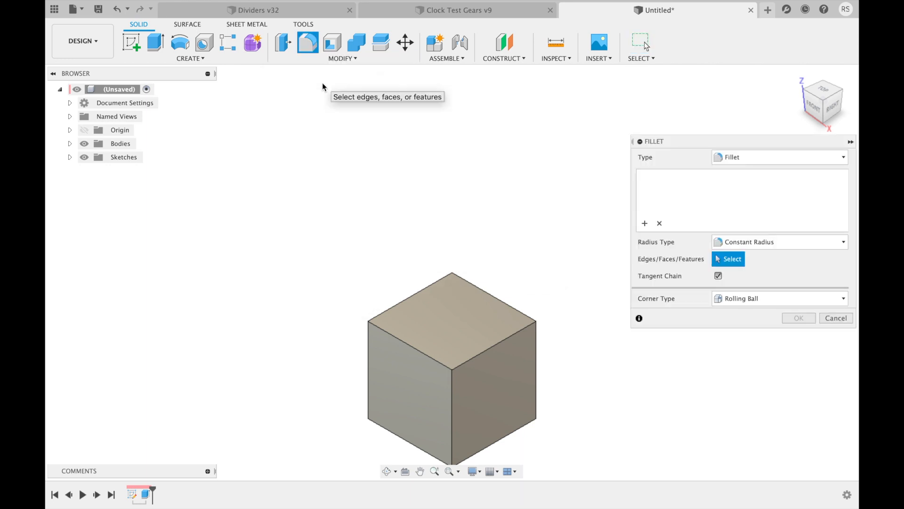
click(368, 373)
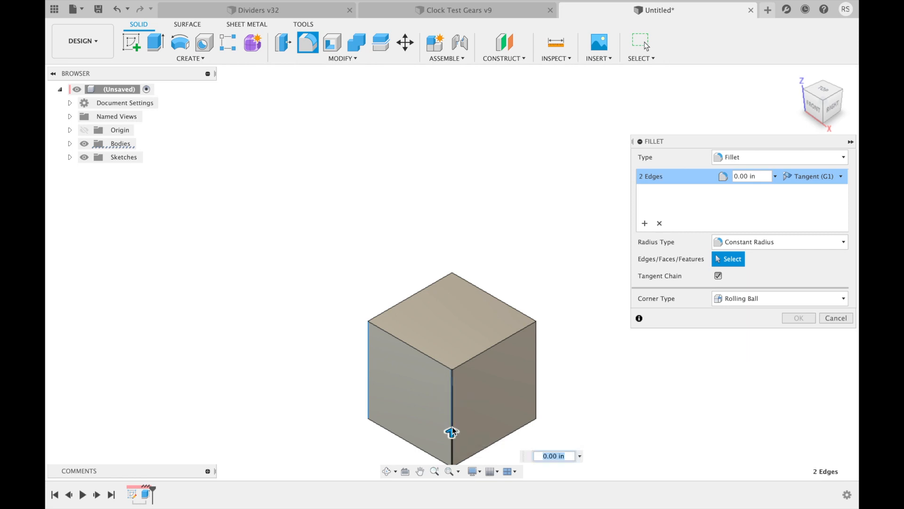
click(538, 388)
text(0.25)
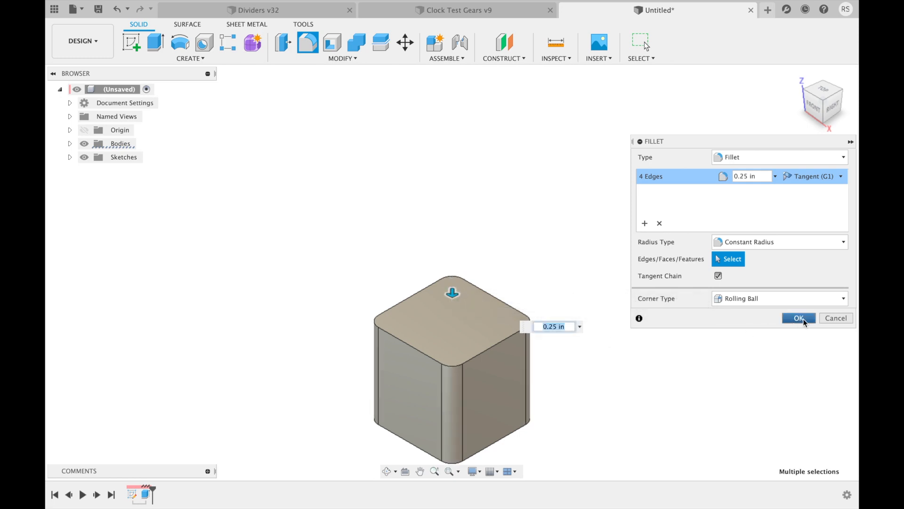
click(799, 318)
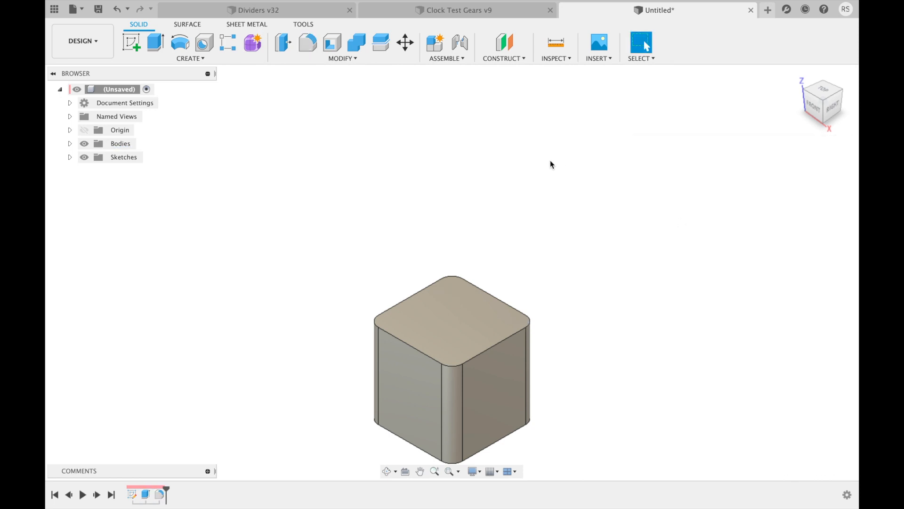
- Chamfer the top and bottom edge loops at 0.03 in equal distance
click(343, 59)
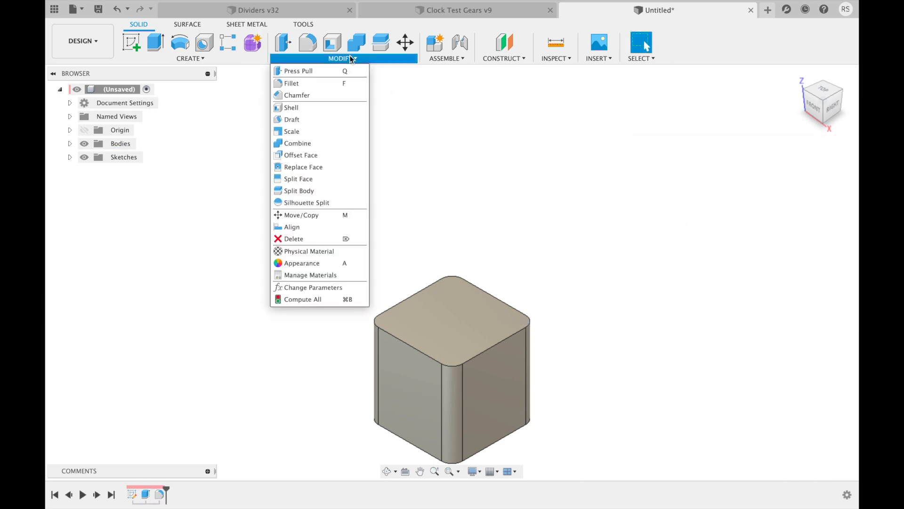
mouse_move(313, 96)
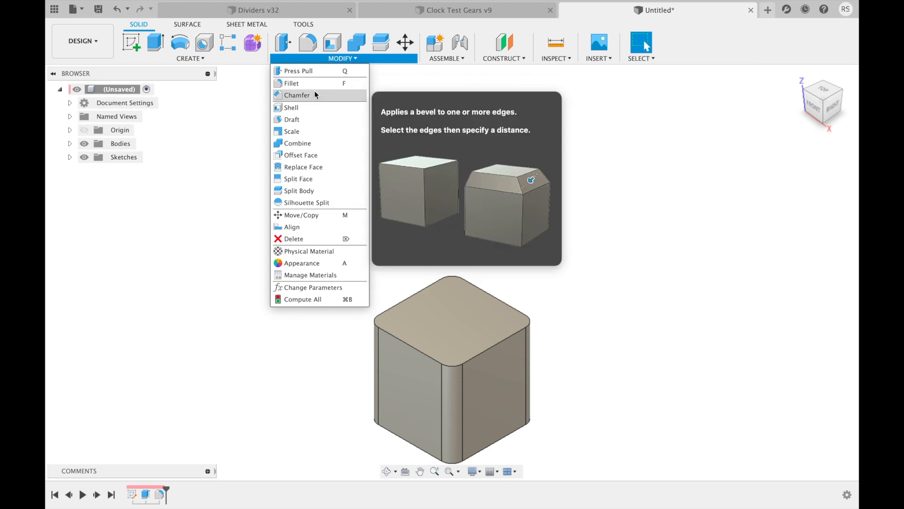
click(298, 95)
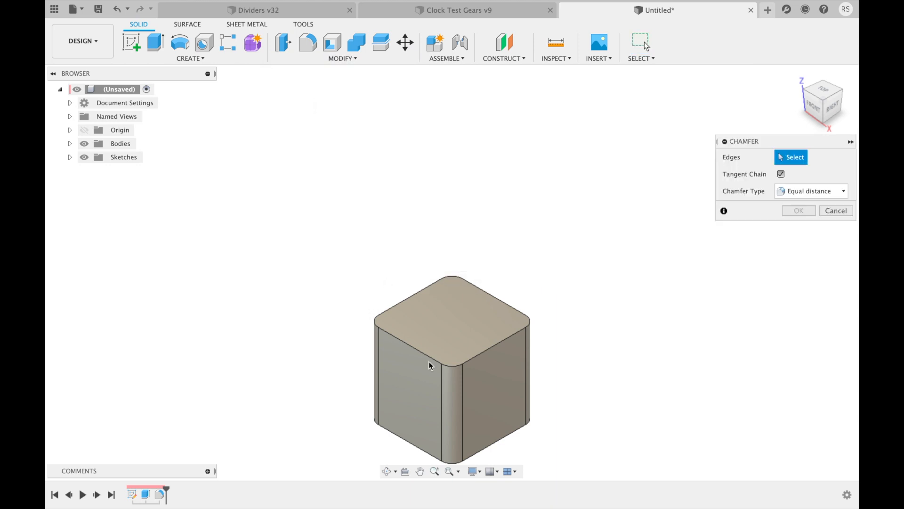
mouse_move(425, 357)
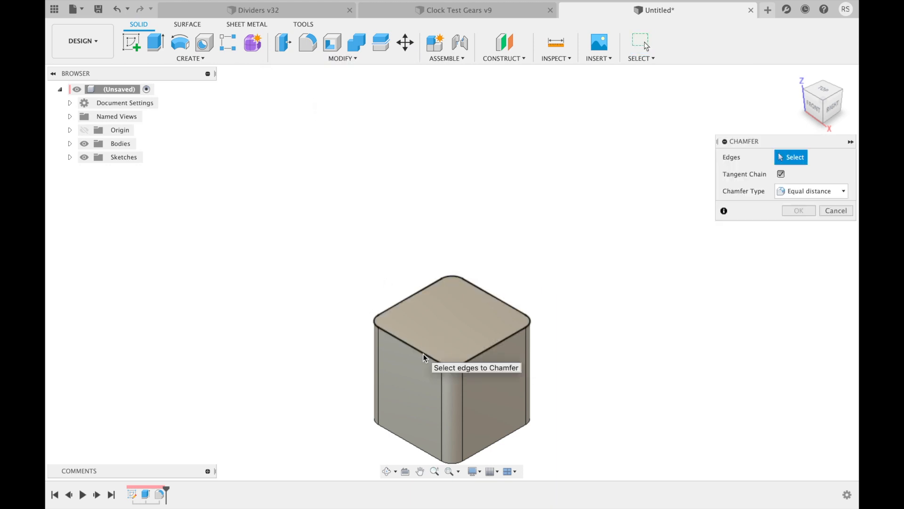
click(418, 342)
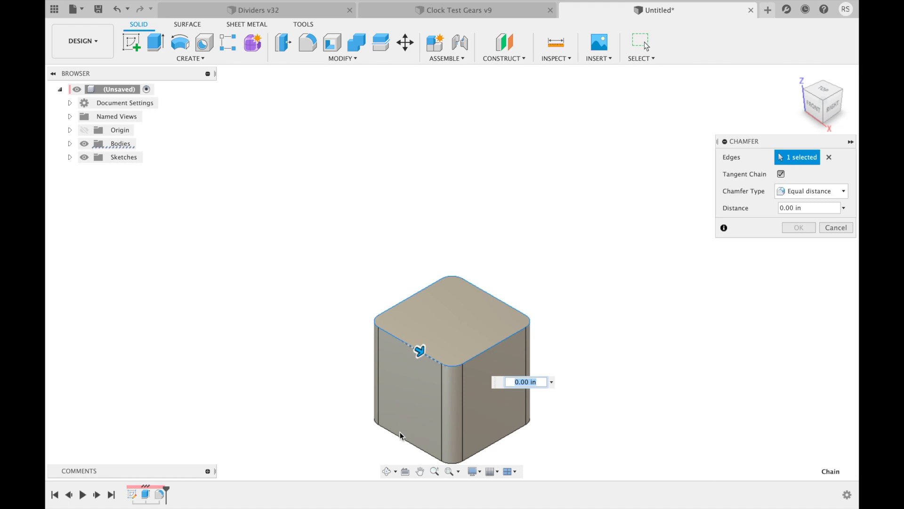
click(392, 449)
text(0.03)
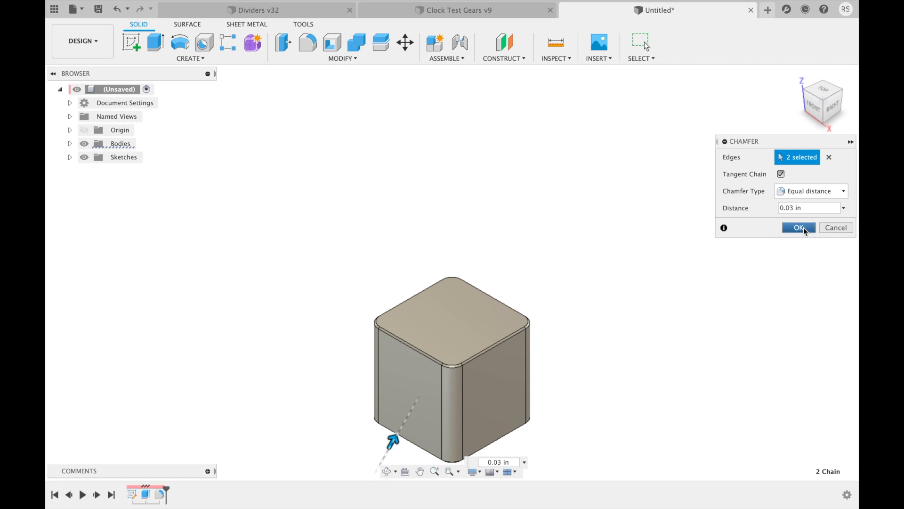
click(799, 227)
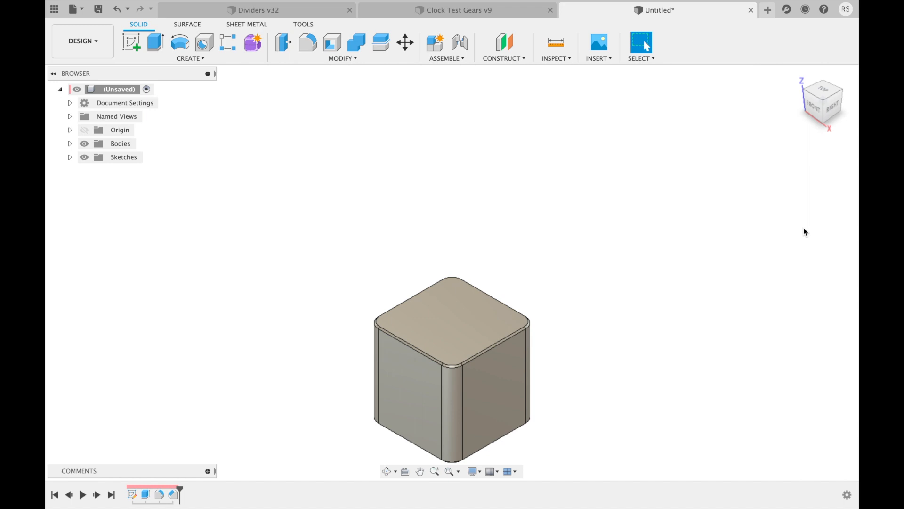
mouse_move(673, 158)
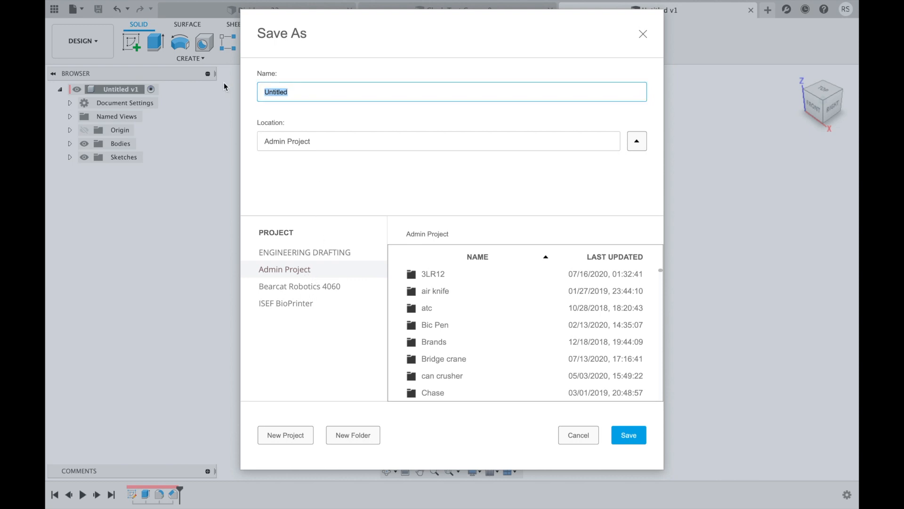
- Save the design under the name Cube in the Admin Project
text(Cube)
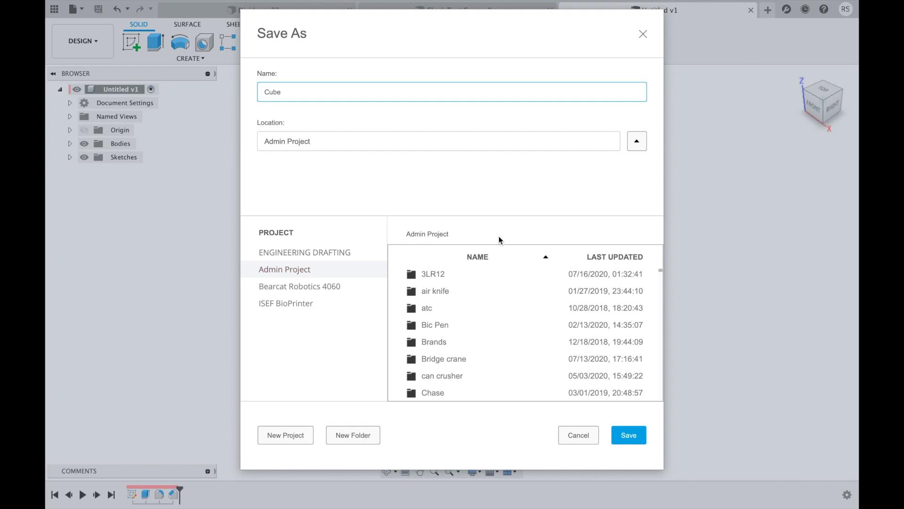
click(629, 435)
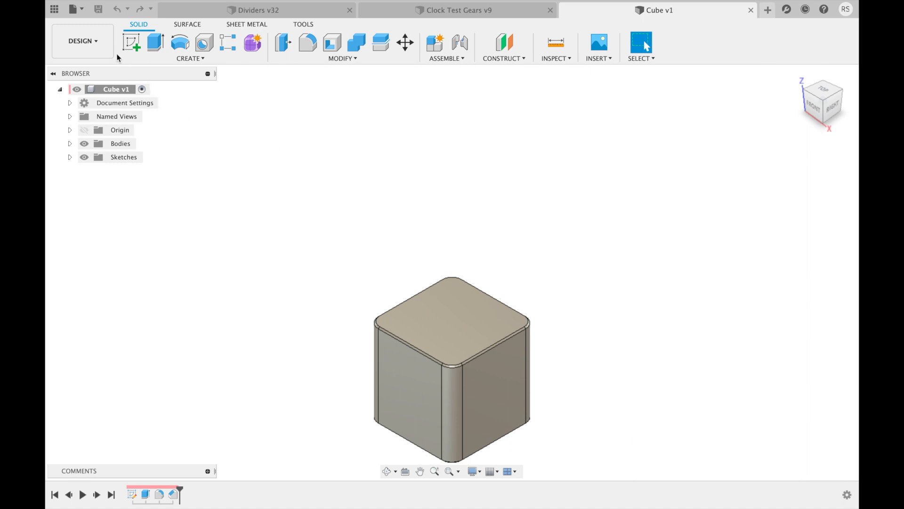
- Enable a public share link for Cube with downloading allowed and copy it
click(75, 9)
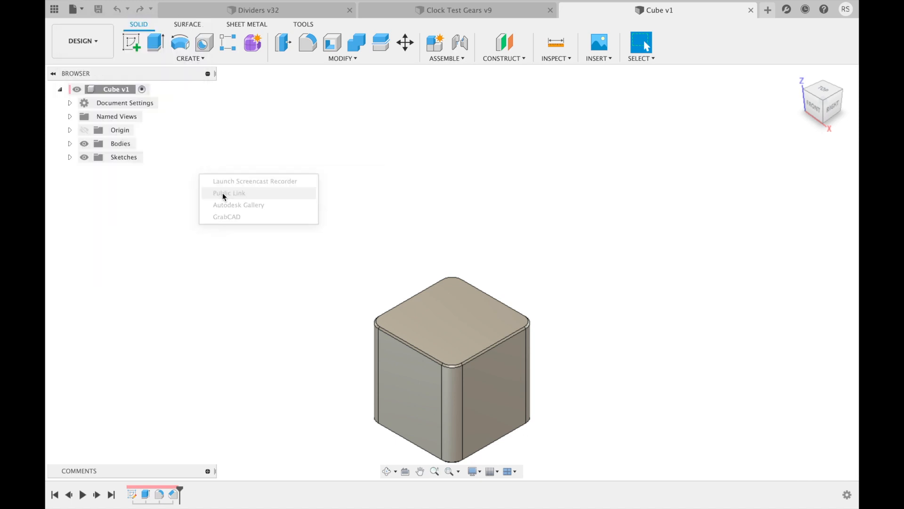
click(229, 193)
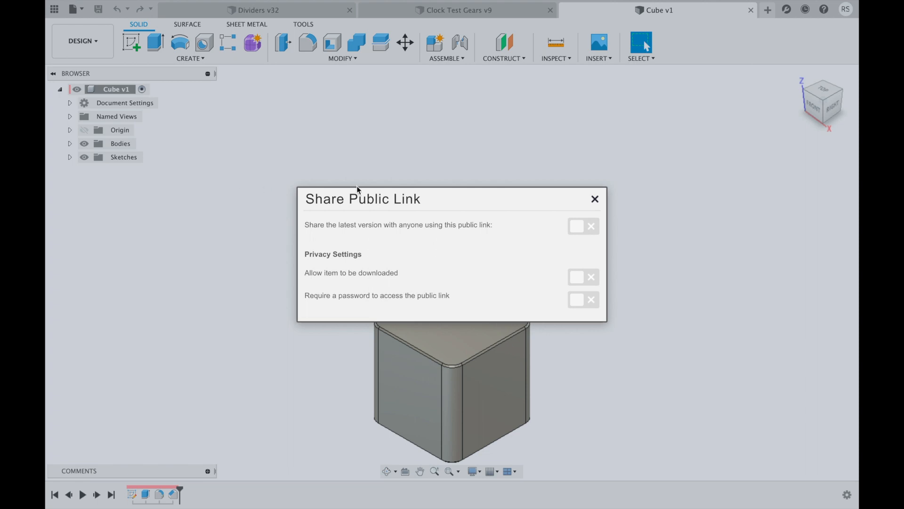
click(583, 226)
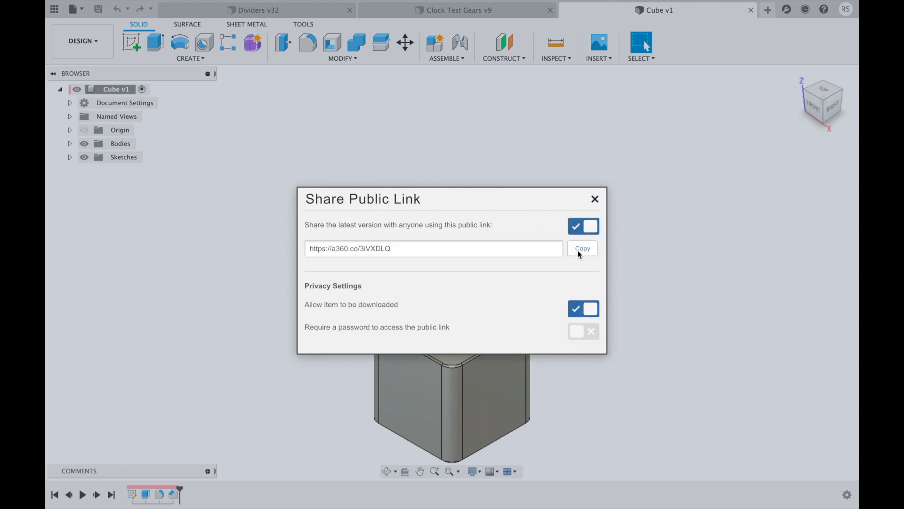
click(582, 248)
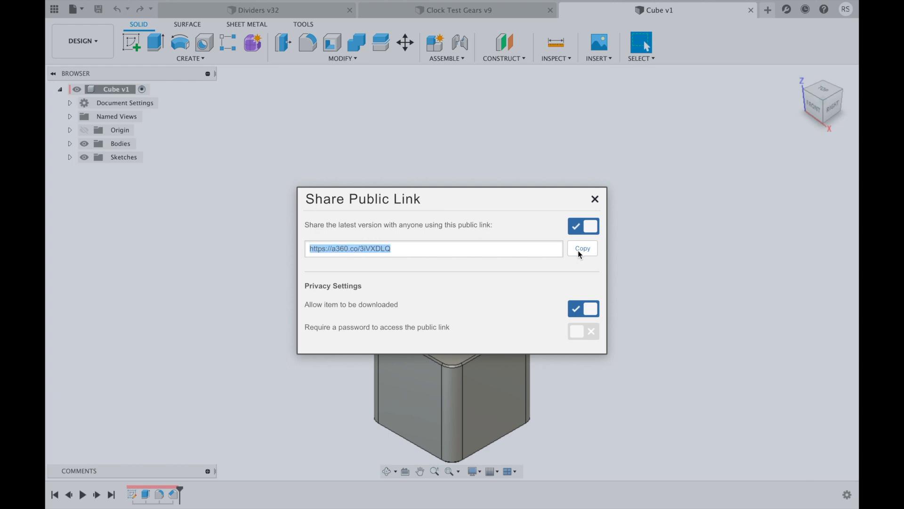
mouse_move(597, 200)
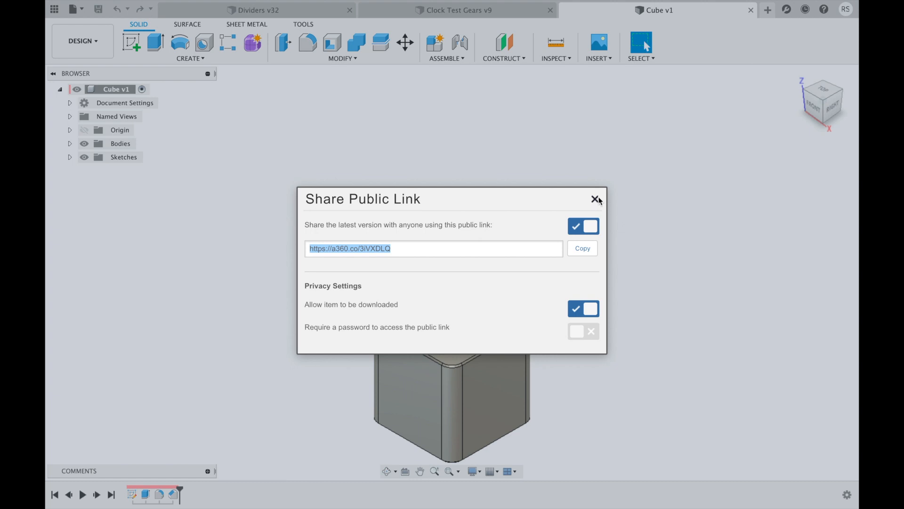
click(595, 199)
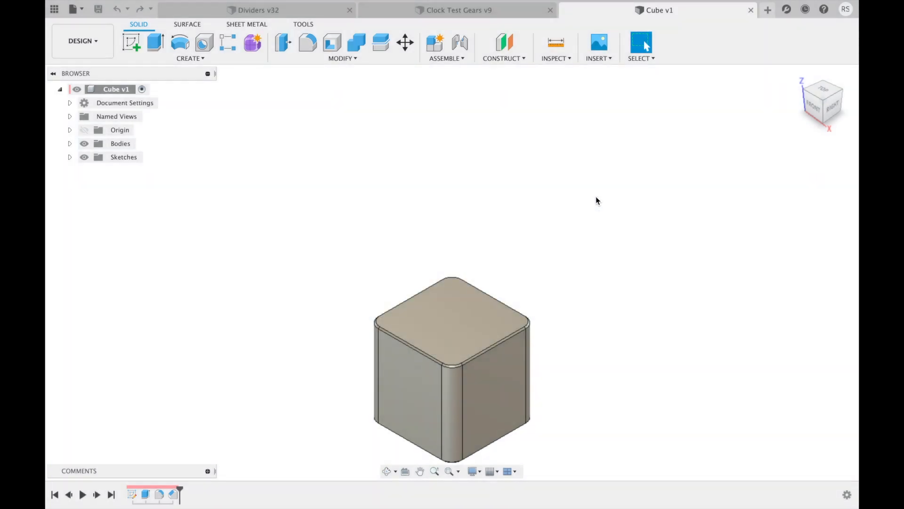